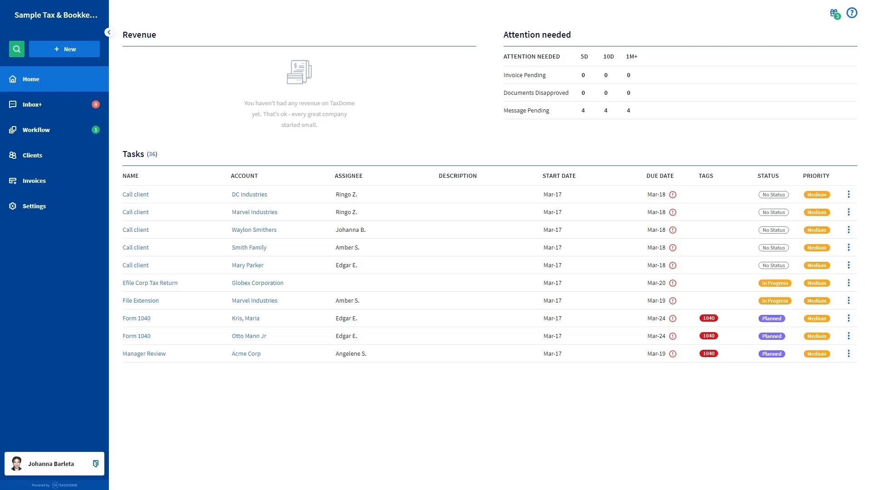
mouse_move(393, 192)
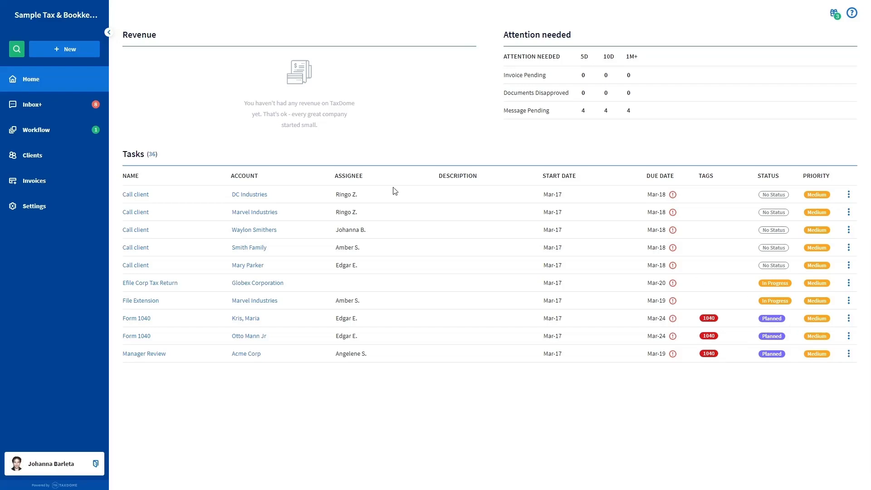
mouse_move(336, 163)
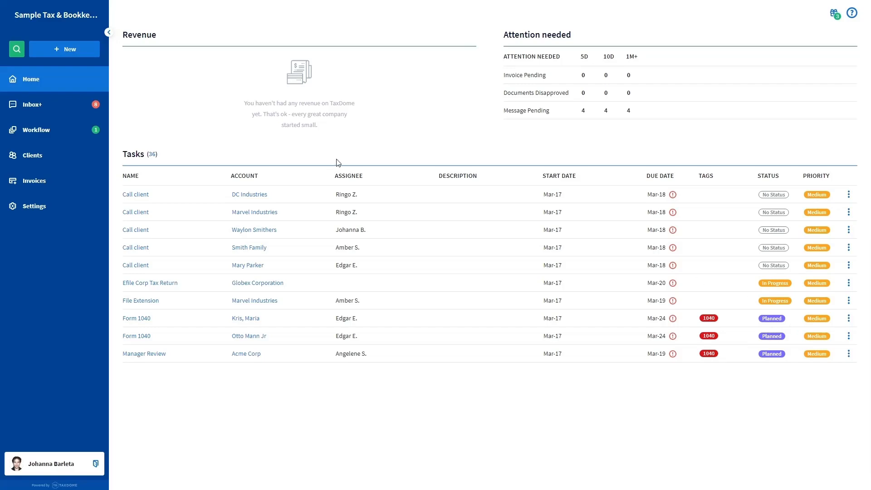
Start a new email from the + New create menu.
click(64, 49)
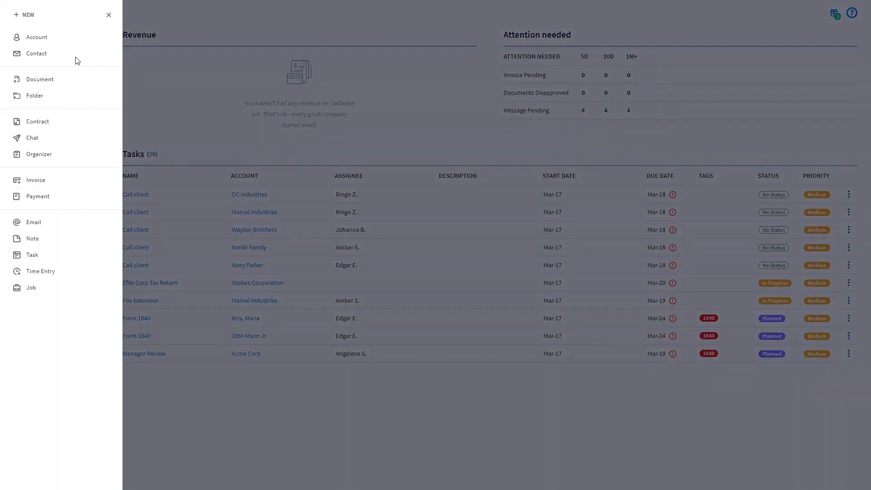
click(33, 222)
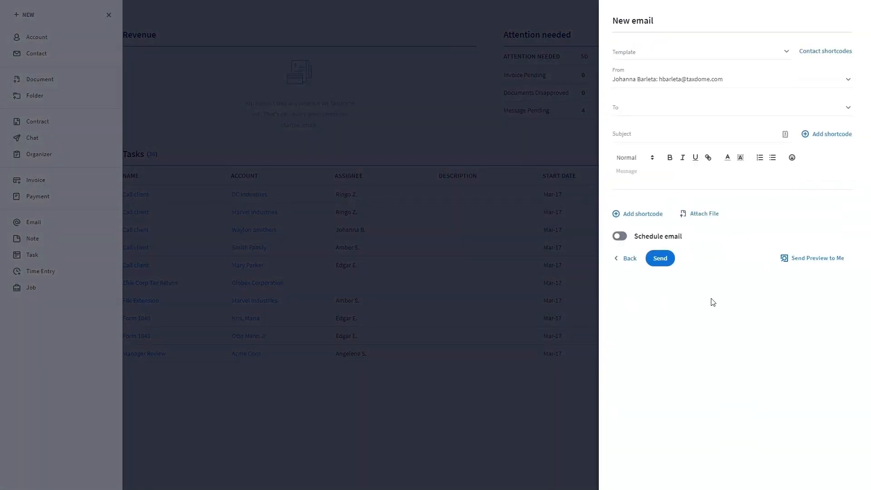
mouse_move(692, 10)
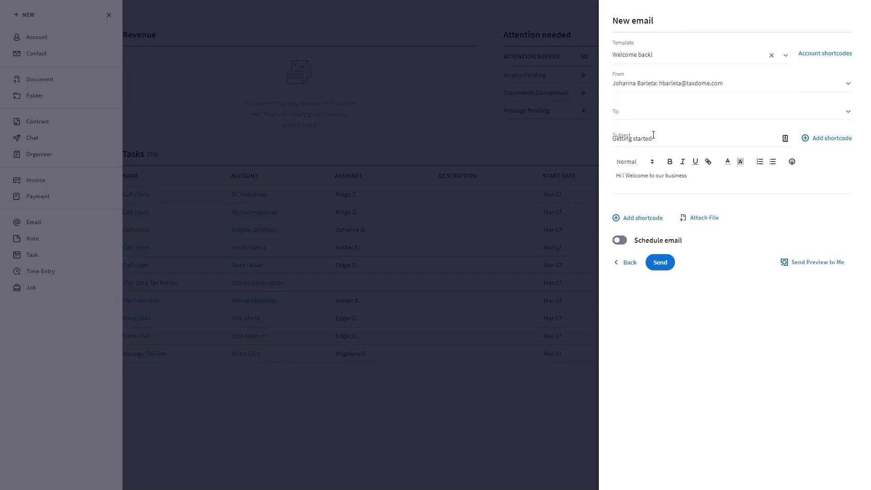
click(825, 53)
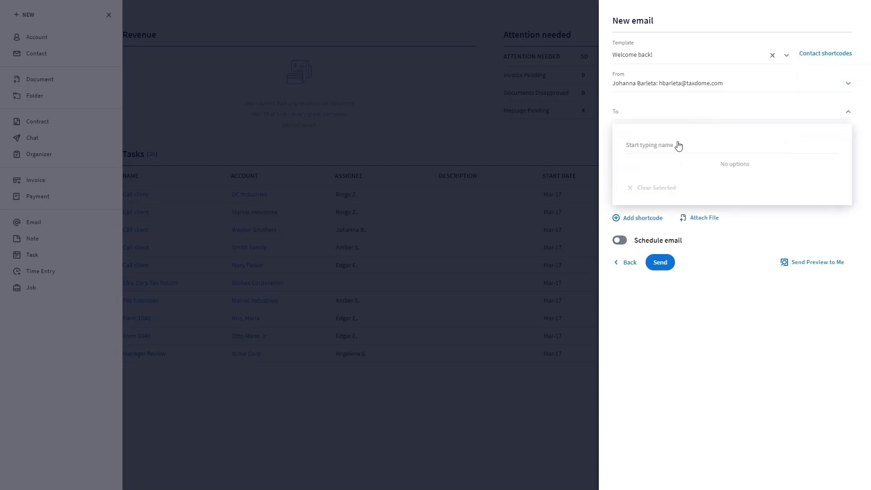
text(hana)
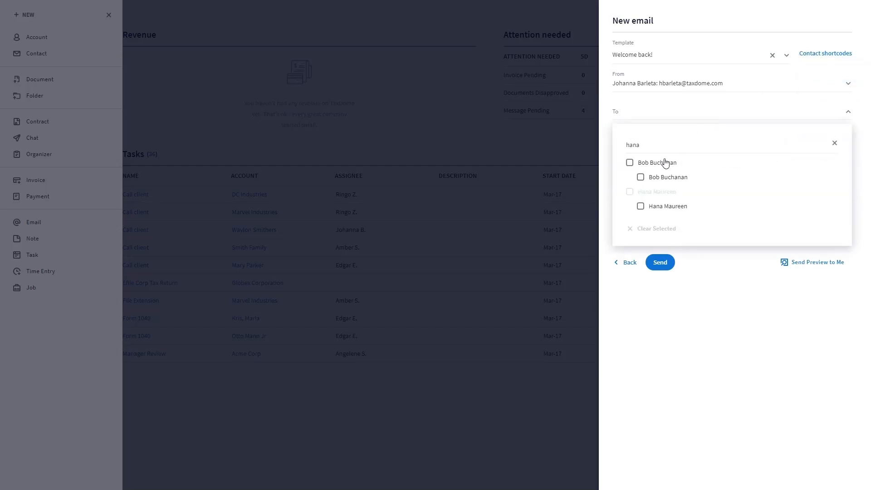
click(825, 54)
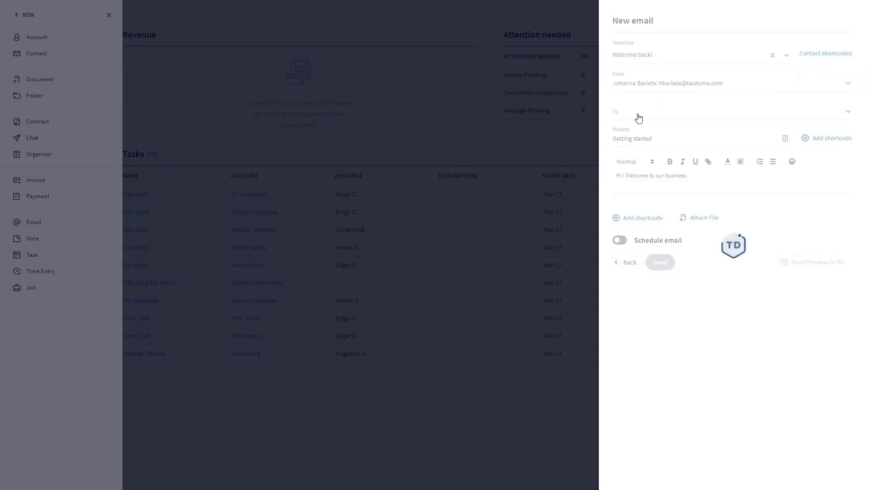
click(722, 110)
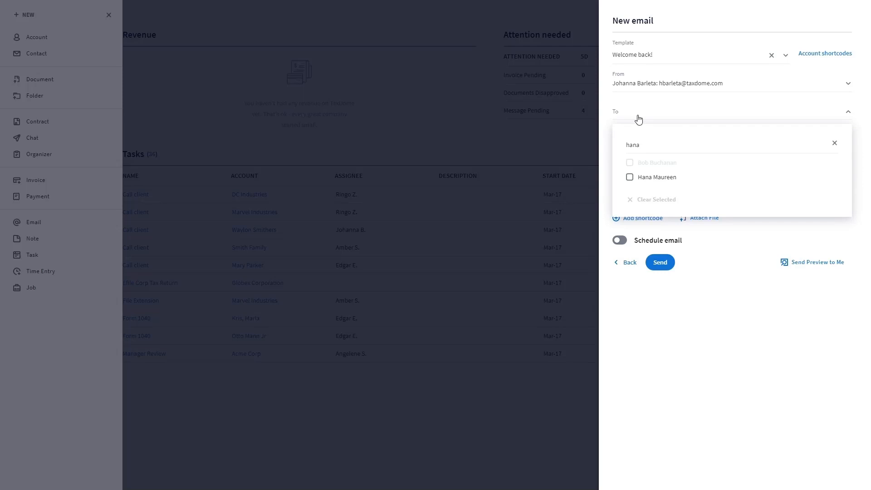
click(630, 177)
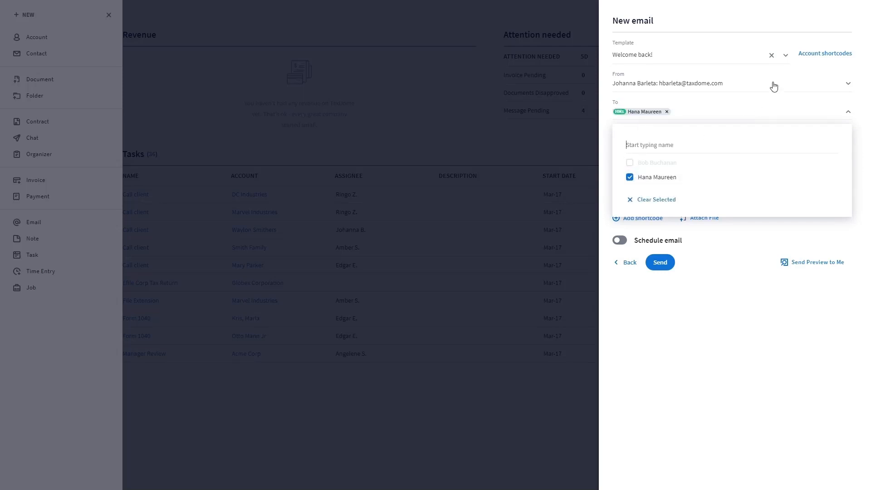
click(825, 52)
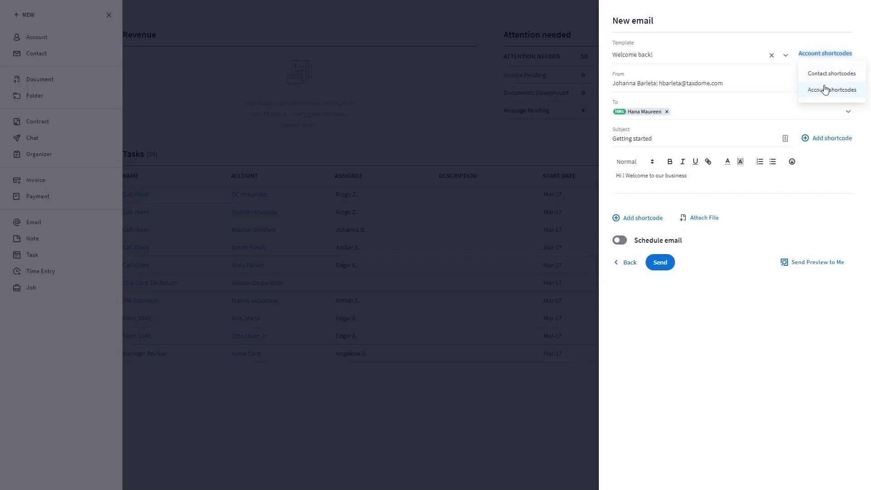
mouse_move(759, 278)
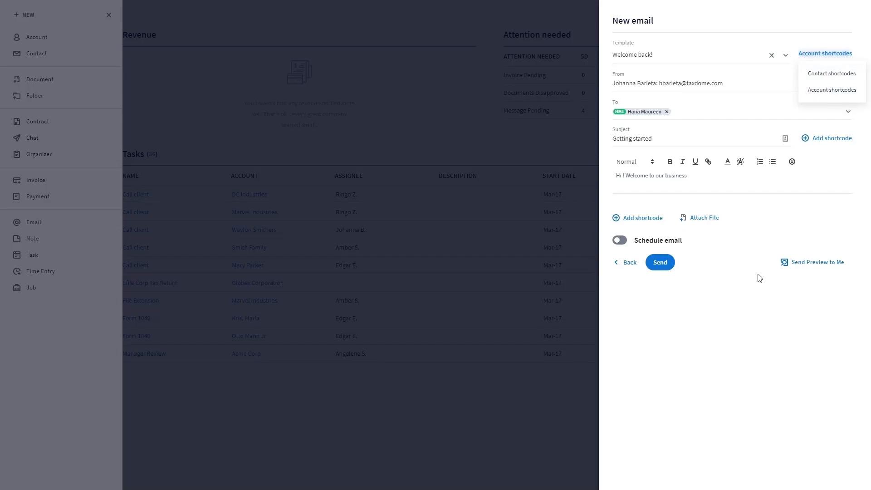
Replace the subject with the suggested 'Getting started !'.
click(694, 138)
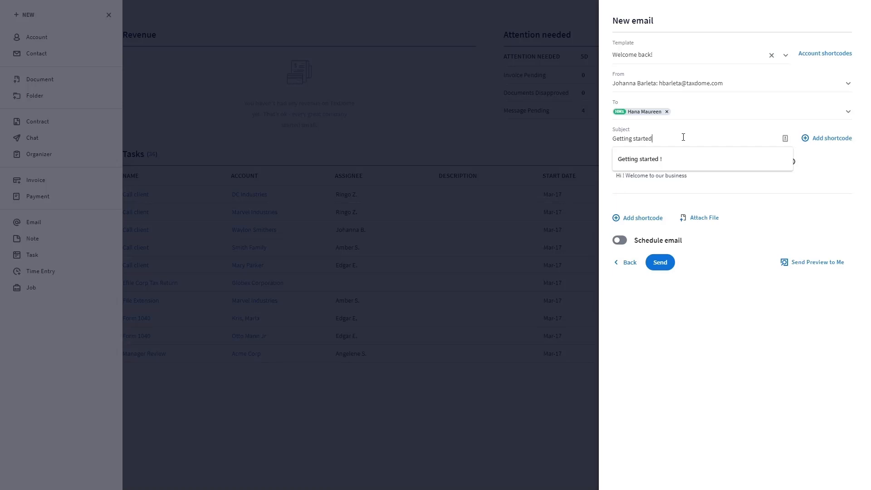
mouse_move(648, 67)
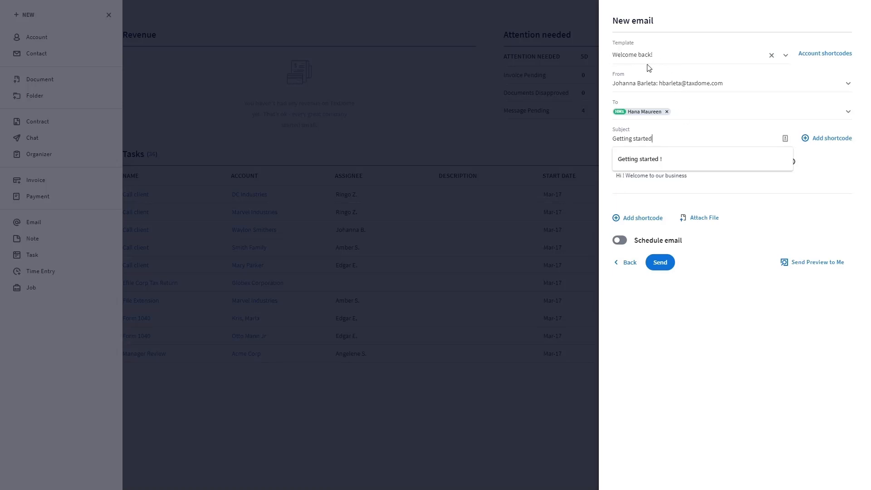
mouse_move(670, 142)
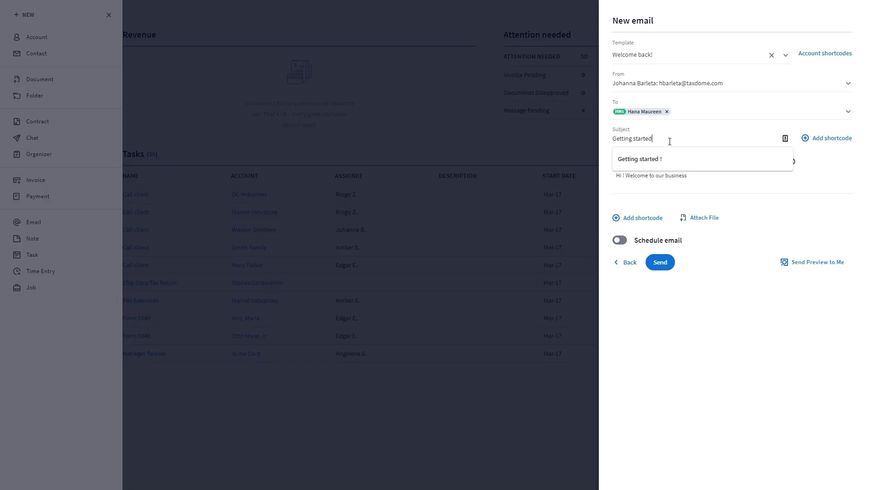
click(640, 159)
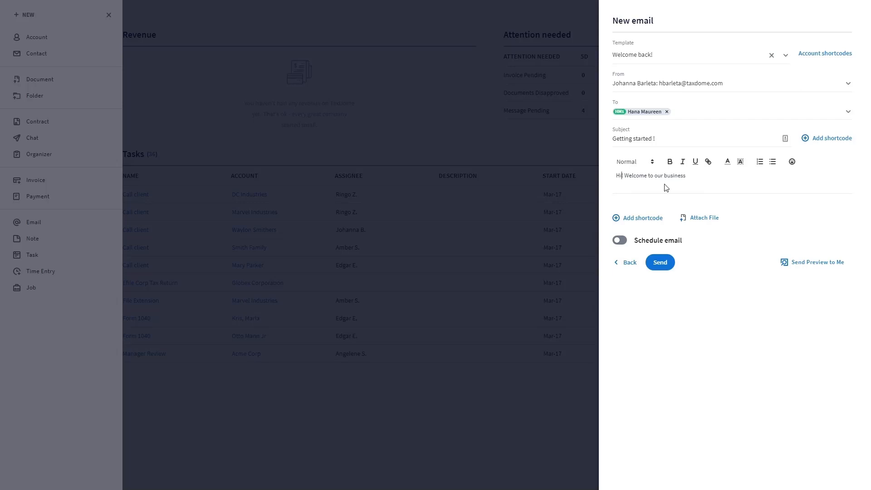
mouse_move(709, 188)
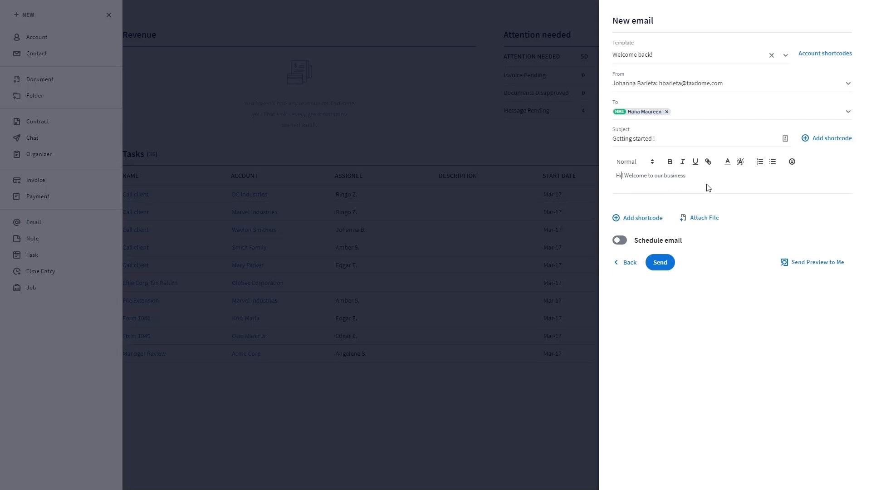
click(830, 138)
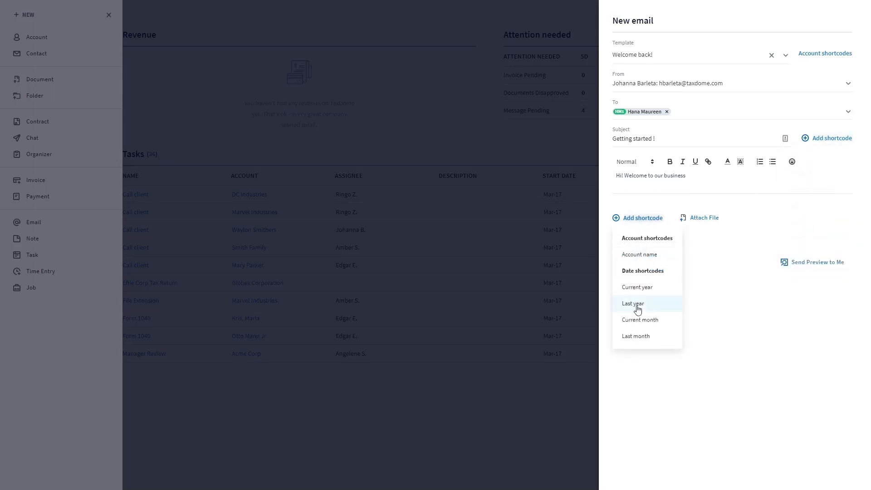
mouse_move(642, 222)
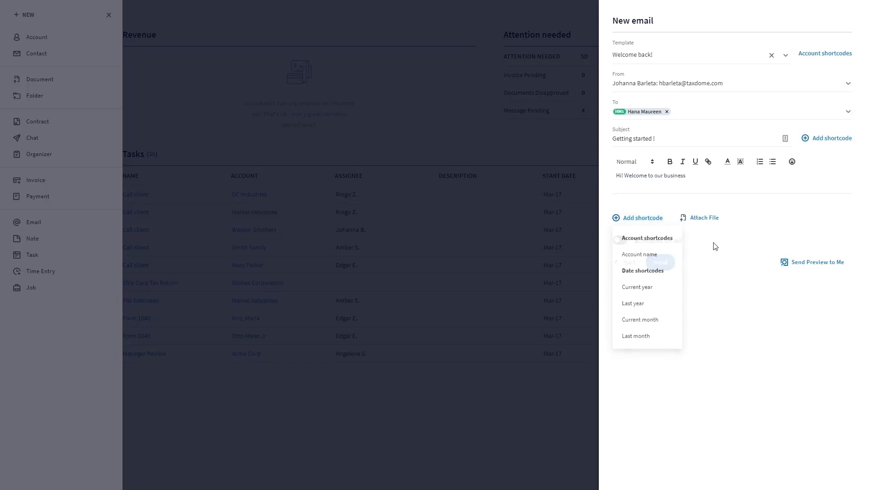
click(704, 217)
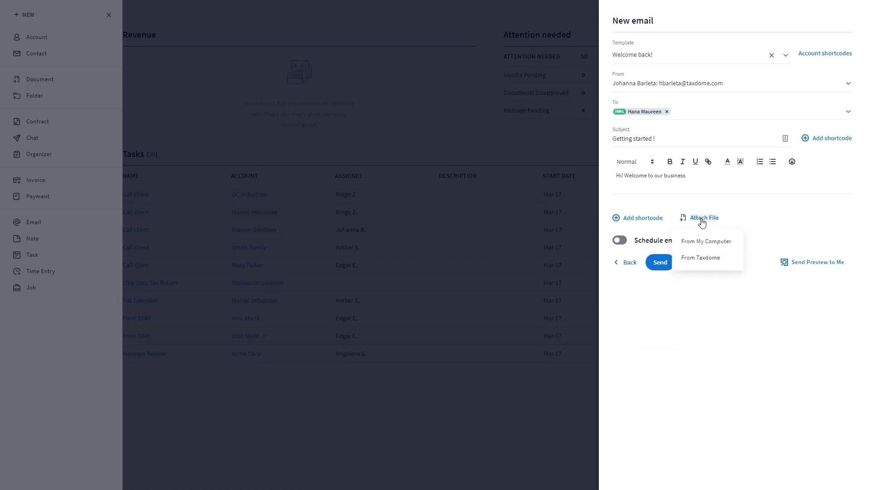
mouse_move(706, 241)
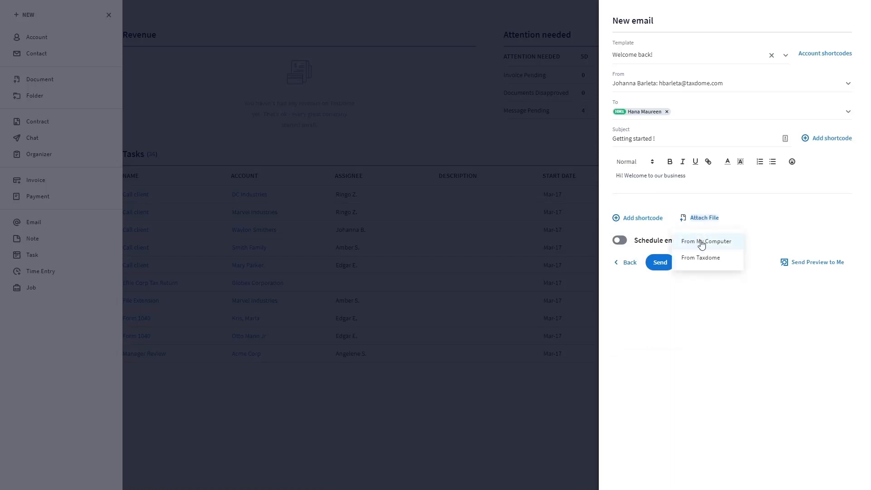
mouse_move(700, 257)
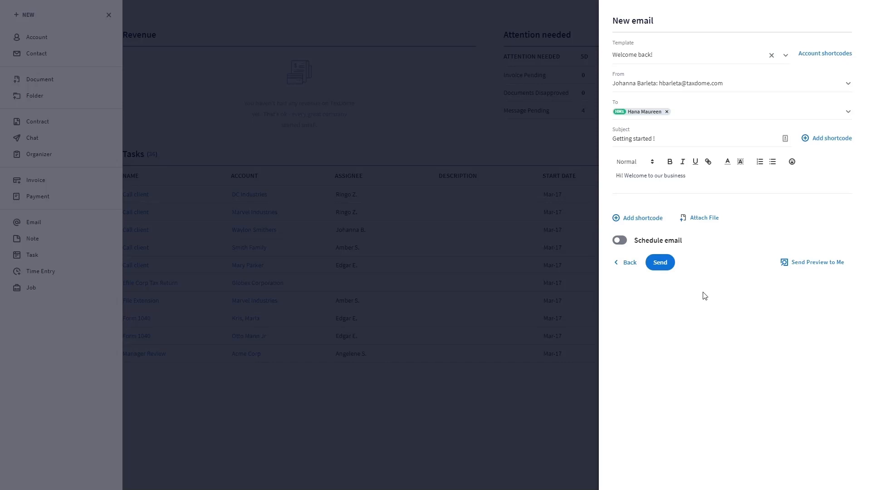
Enable scheduling and set the send date to Oct-21-2021, 12:00 AM EDT.
click(619, 240)
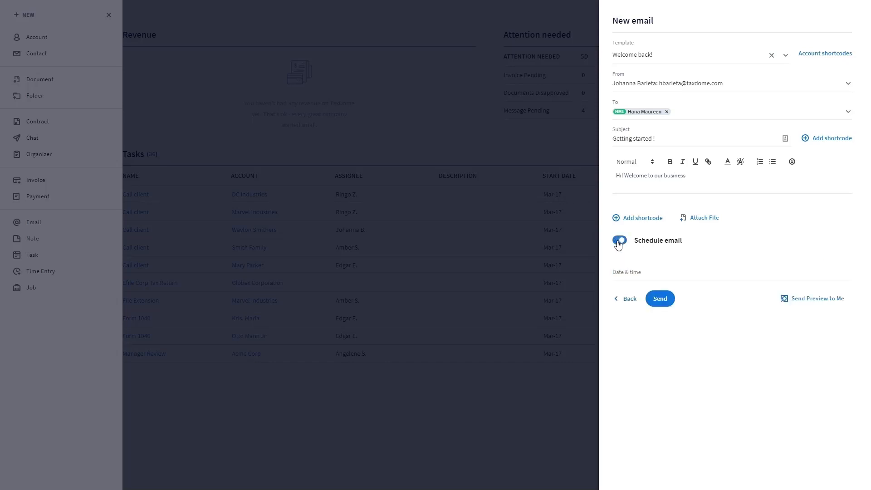
click(619, 239)
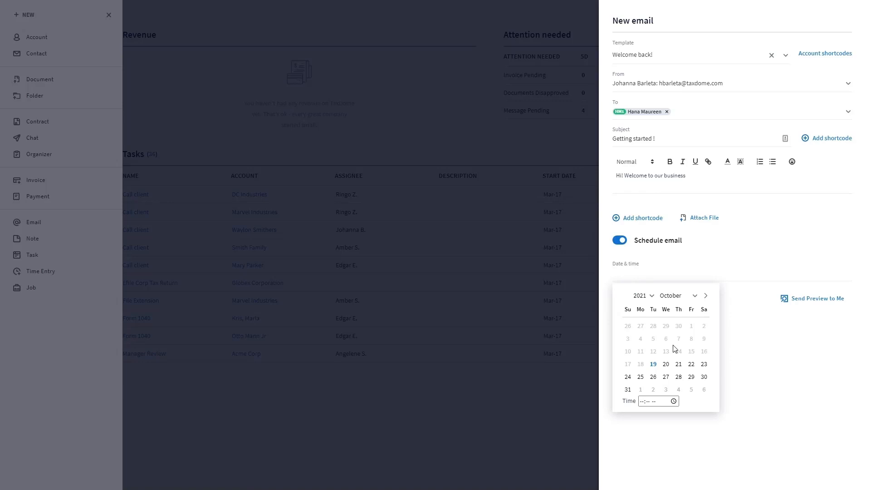
click(678, 364)
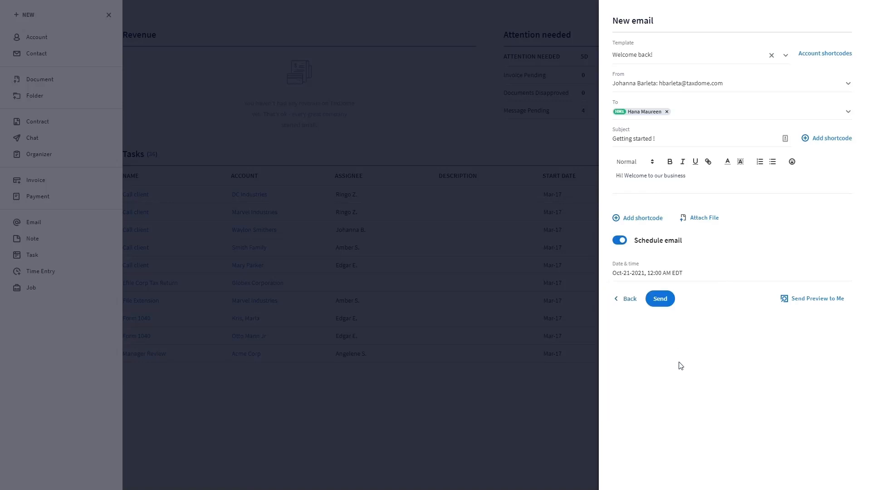
mouse_move(681, 355)
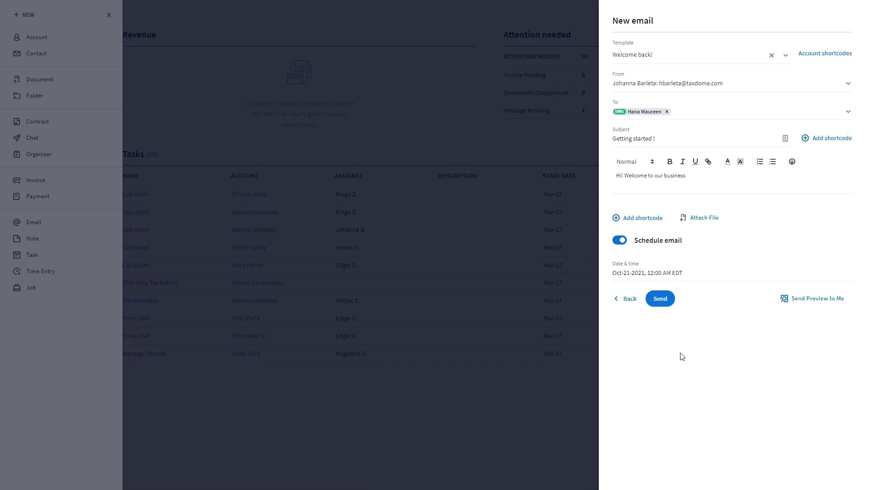
mouse_move(808, 303)
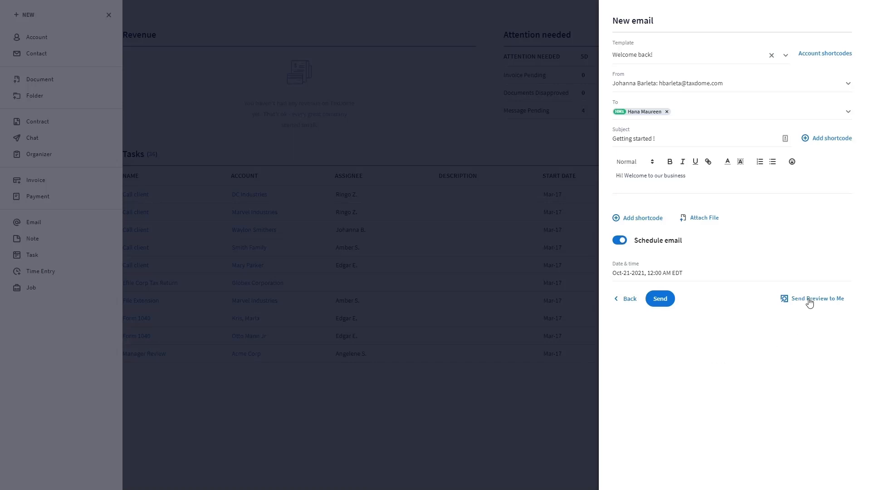
mouse_move(660, 298)
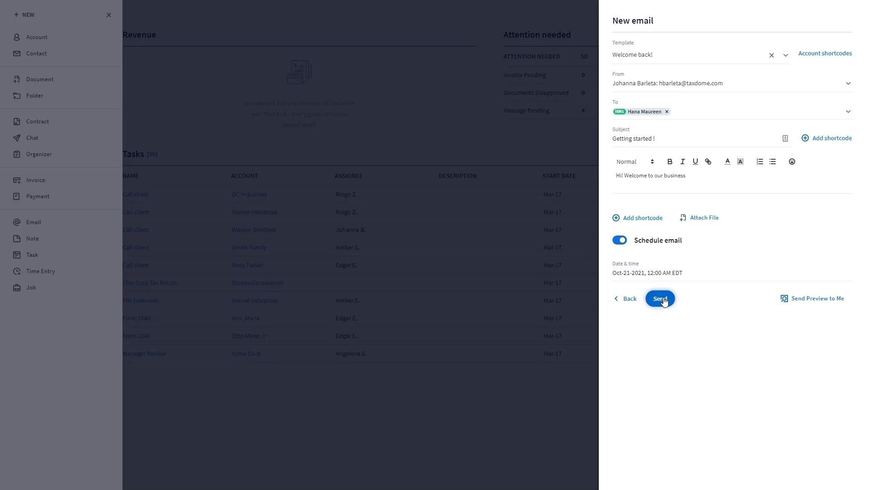
Send the email and reach the 'Email successfully sent' confirmation.
click(660, 299)
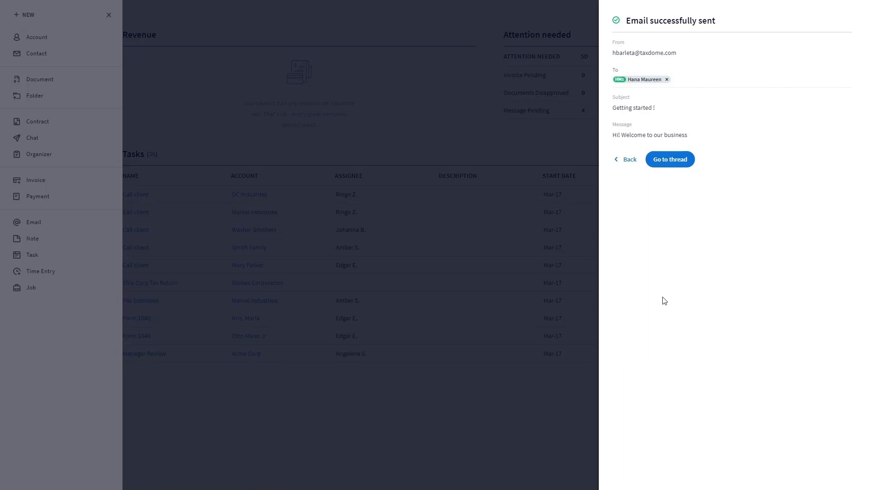
mouse_move(670, 159)
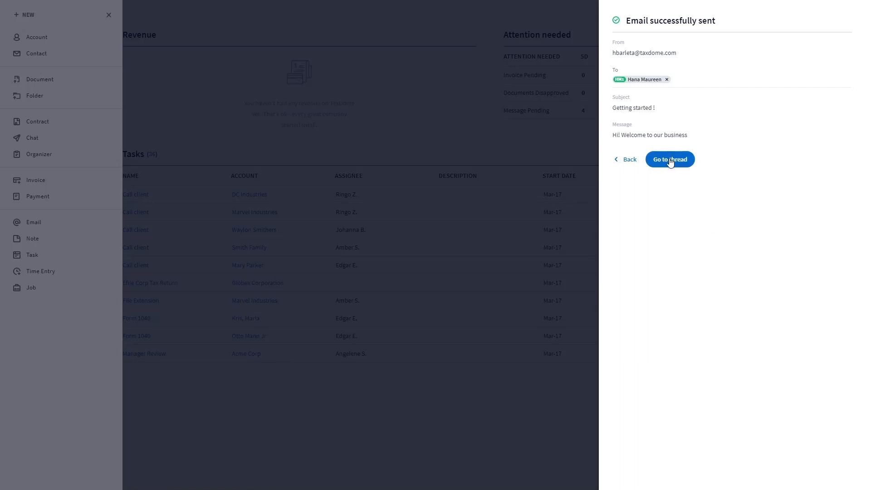